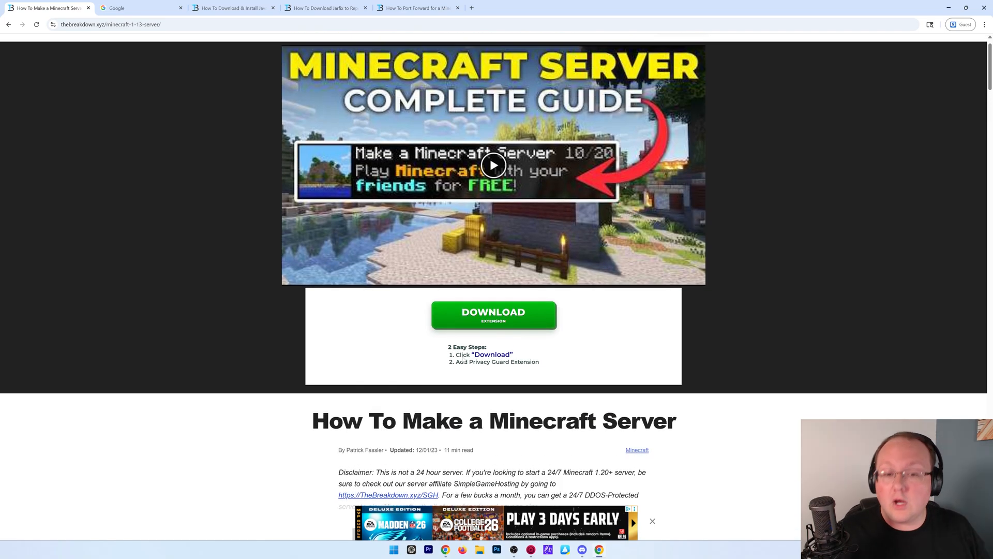
Search Google for 'minecraft server' in the Google tab
left_click(140, 7)
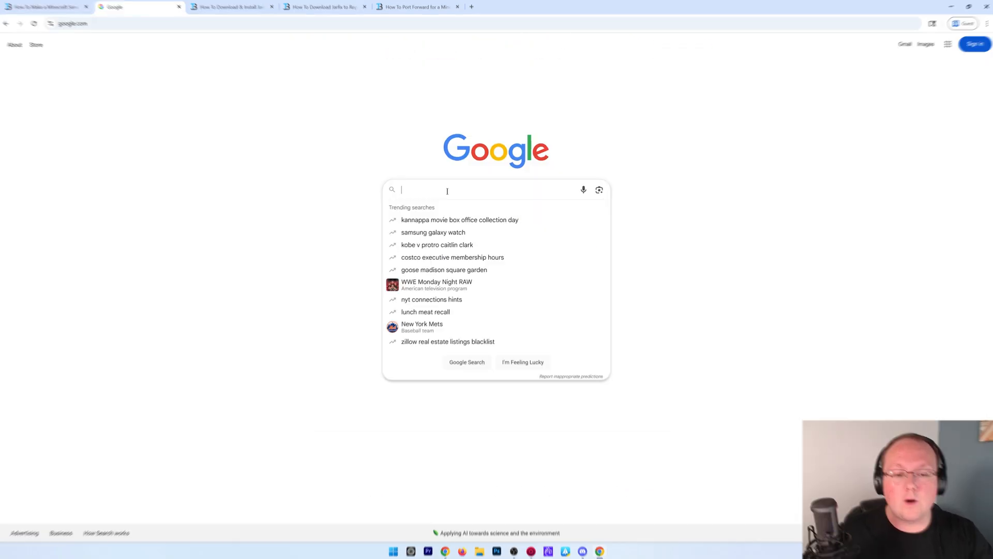
type("minecraft server")
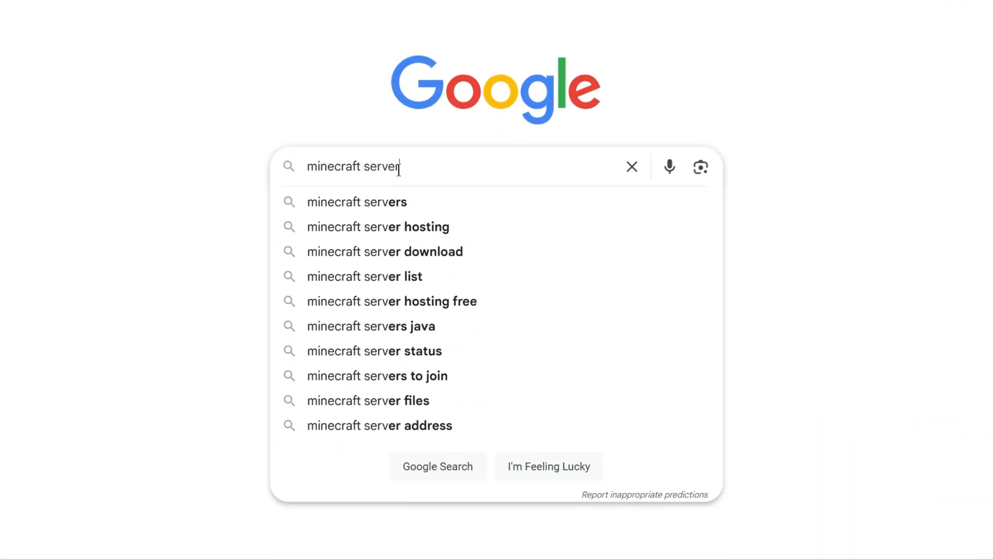
left_click(385, 251)
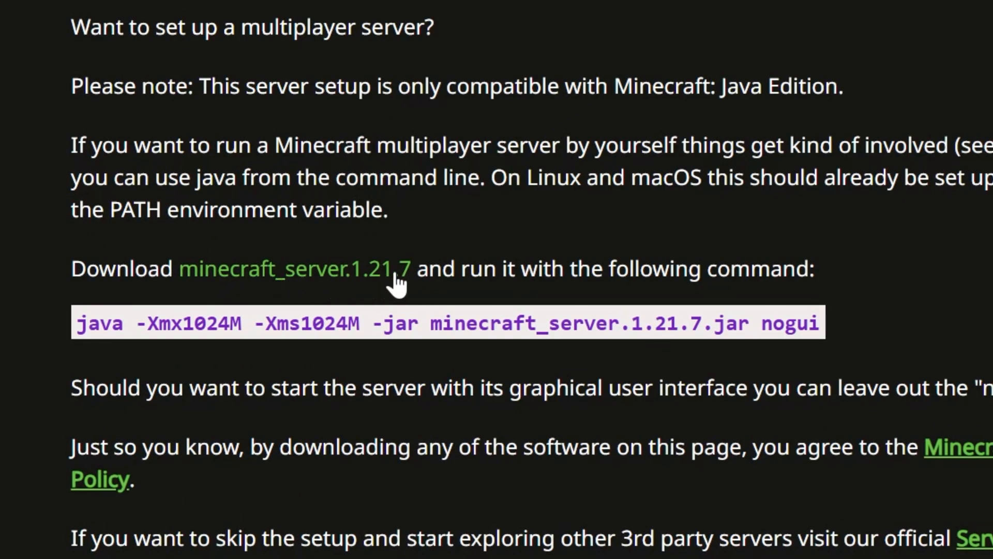
mouse_move(343, 281)
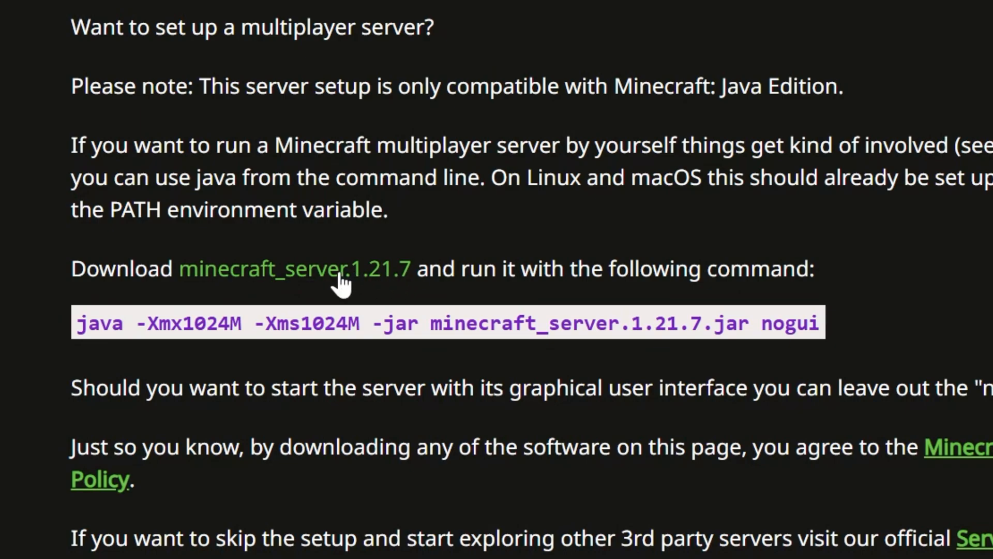
Download minecraft_server.1.21.7 as server.jar into Downloads, then move to the SimpleGameHosting page
left_click(295, 269)
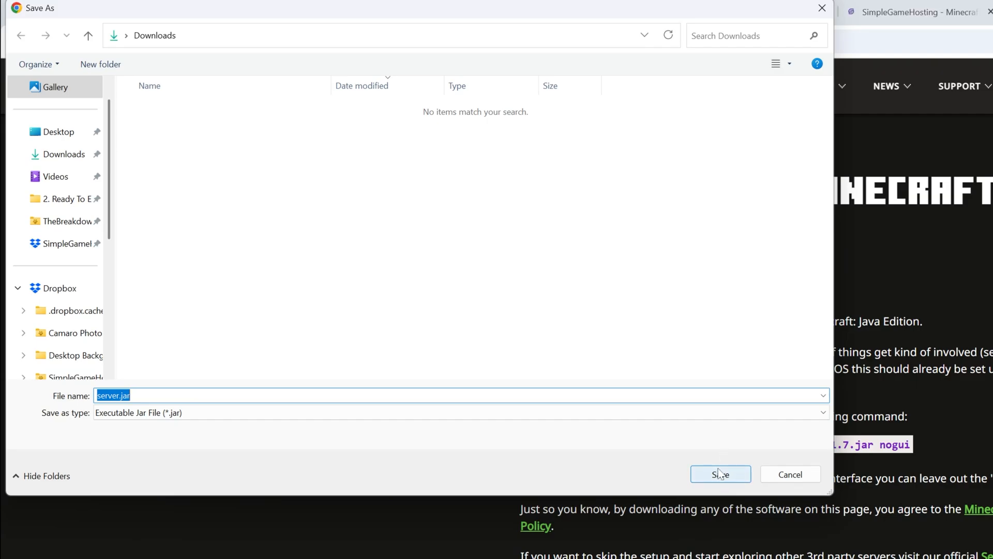
left_click(720, 474)
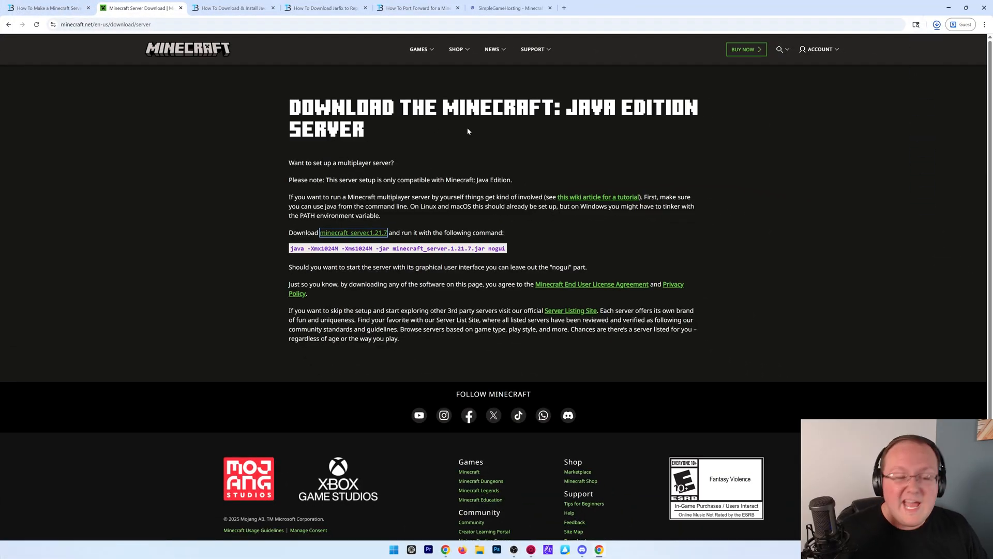
left_click(353, 233)
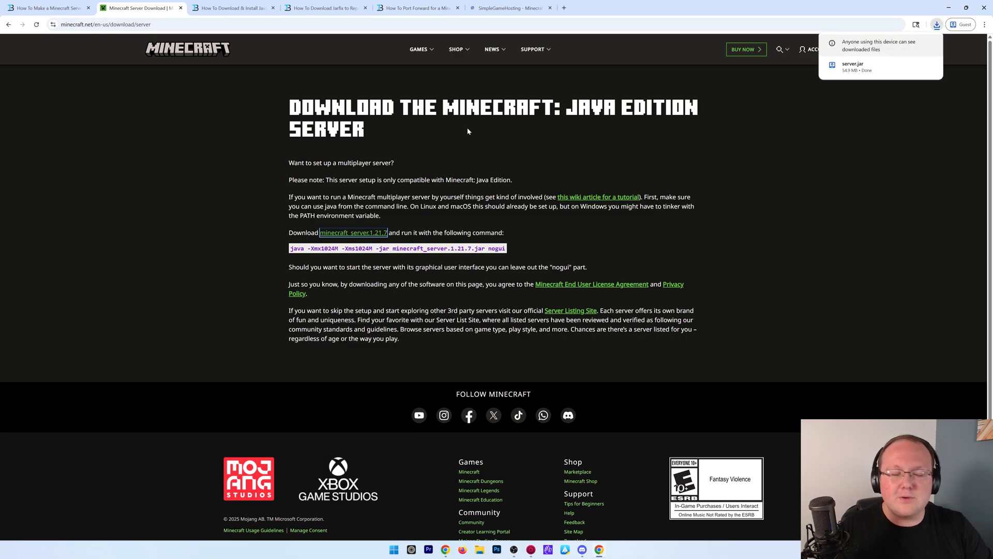
mouse_move(458, 128)
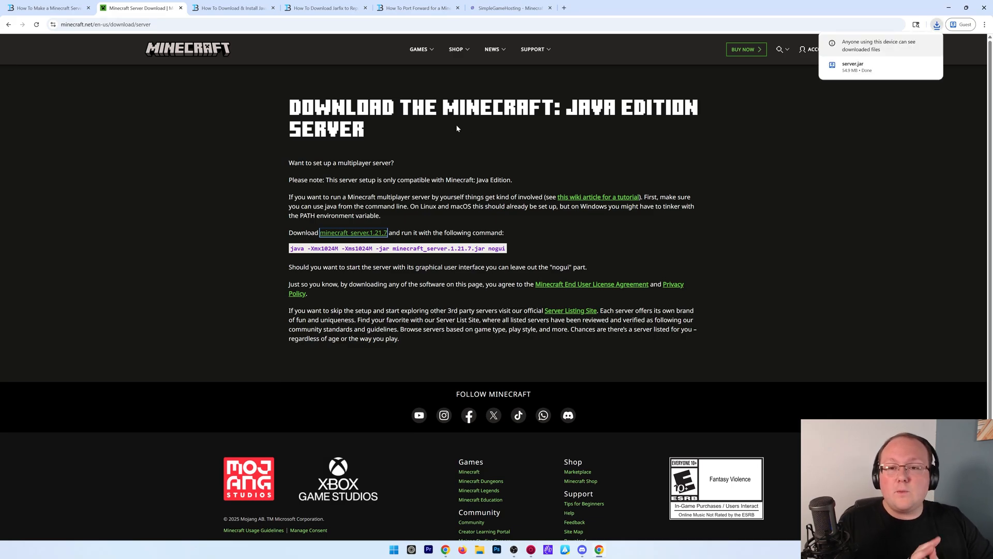
left_click(510, 7)
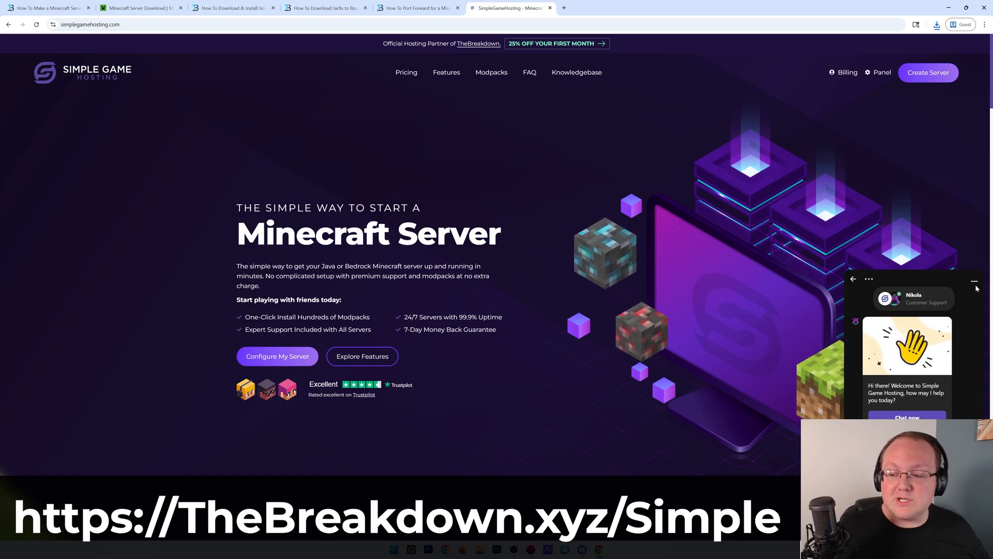
Dismiss the support chat popup and return to the Windows desktop
left_click(974, 280)
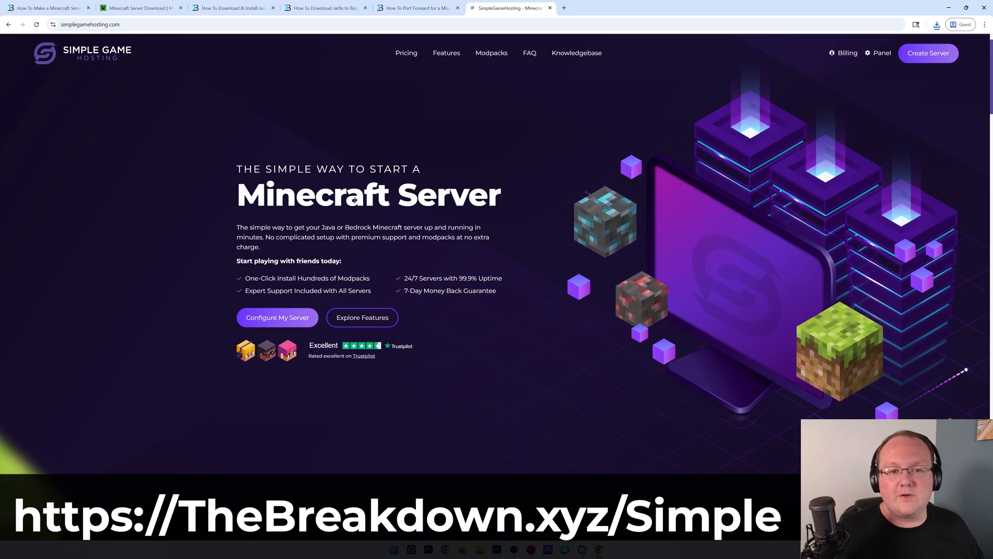
left_click(232, 7)
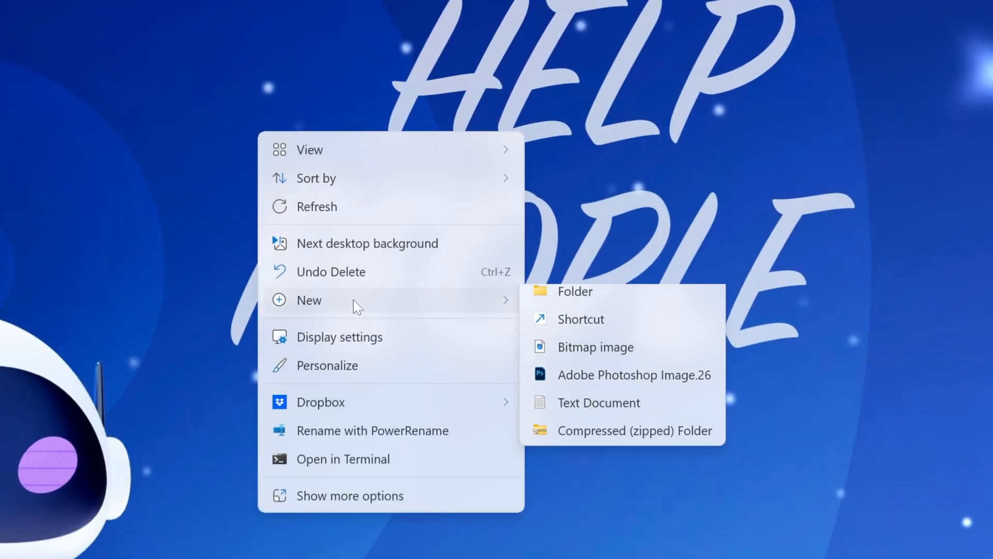
Create a desktop folder named 'Minecraft 1.21.7 Server'
left_click(575, 291)
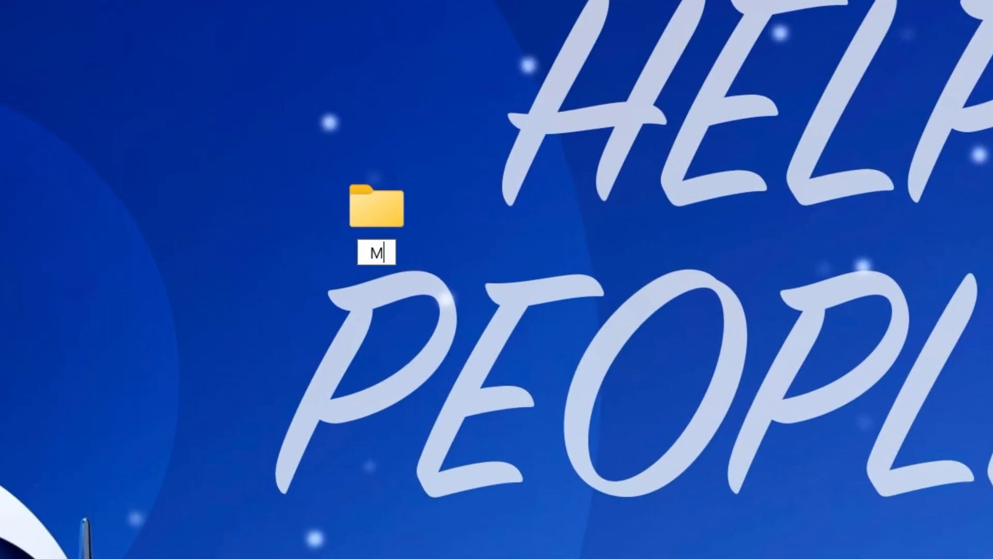
type("inecraft 1.21.")
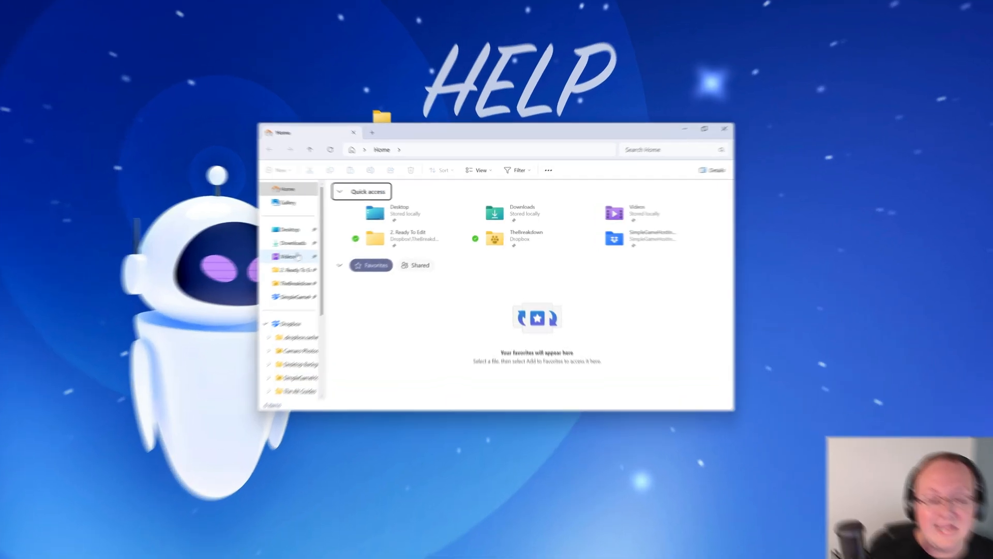
left_click(292, 242)
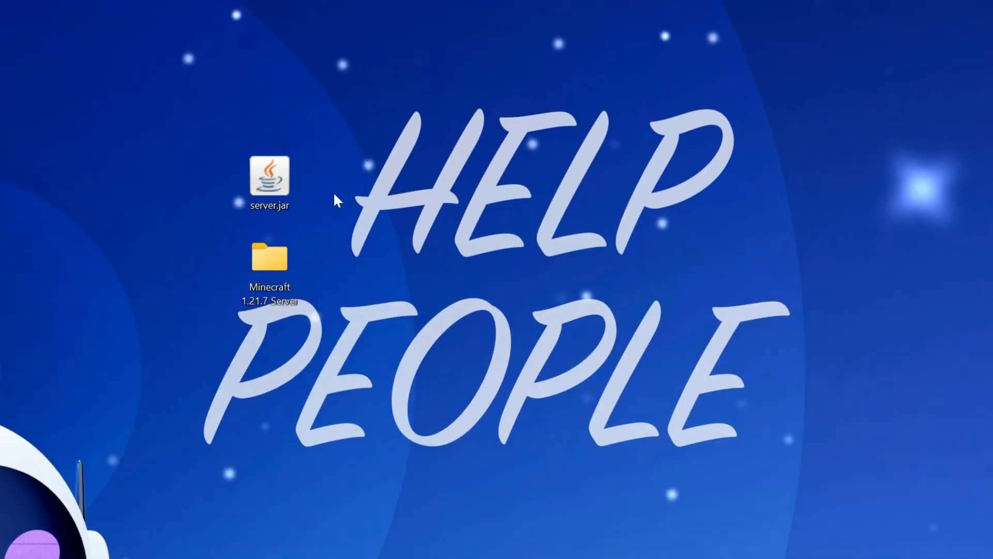
Inside the new folder, select server.jar and attempt to run it
double_click(269, 266)
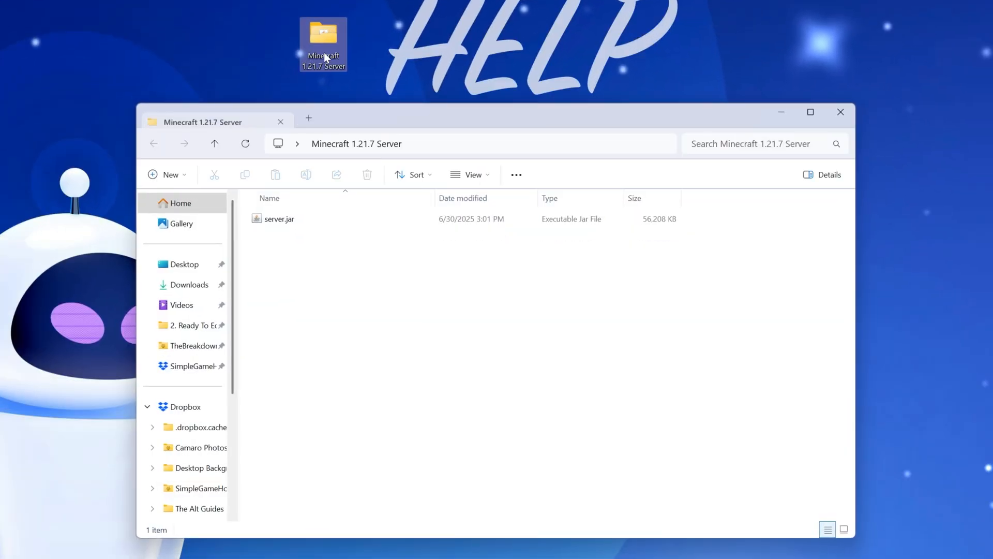
left_click(279, 218)
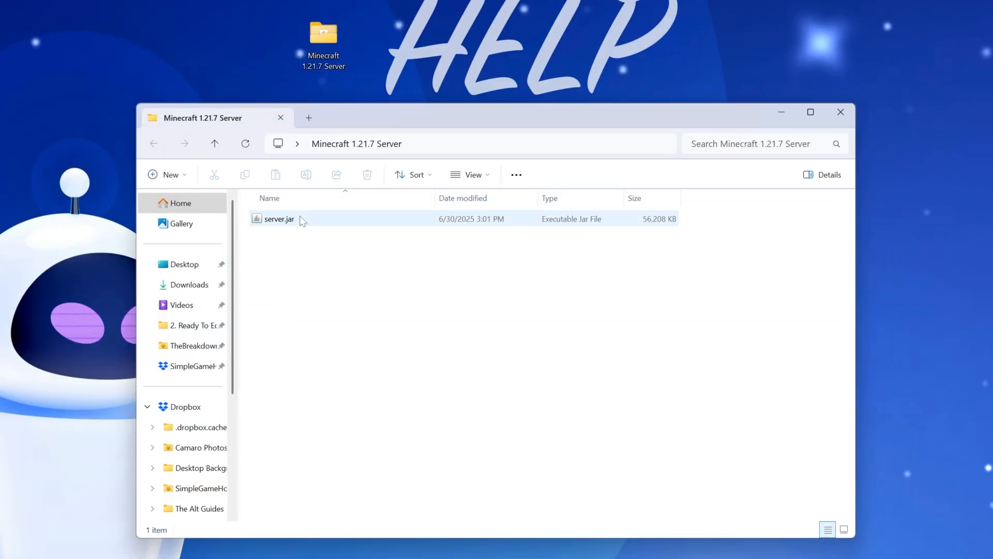
left_click(277, 218)
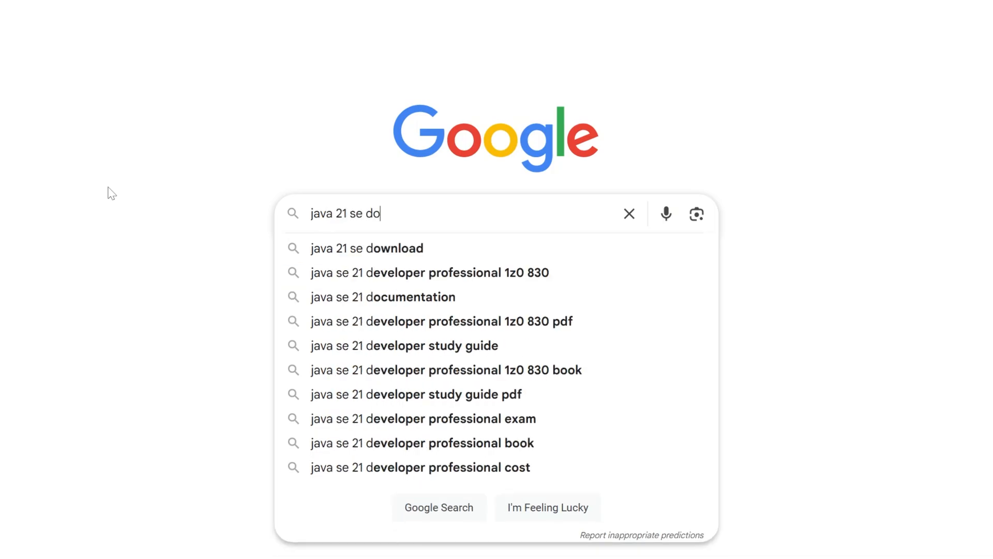
Find Oracle's Java SE 21 Archive Downloads, then select the generated eula.txt in the server folder
left_click(367, 248)
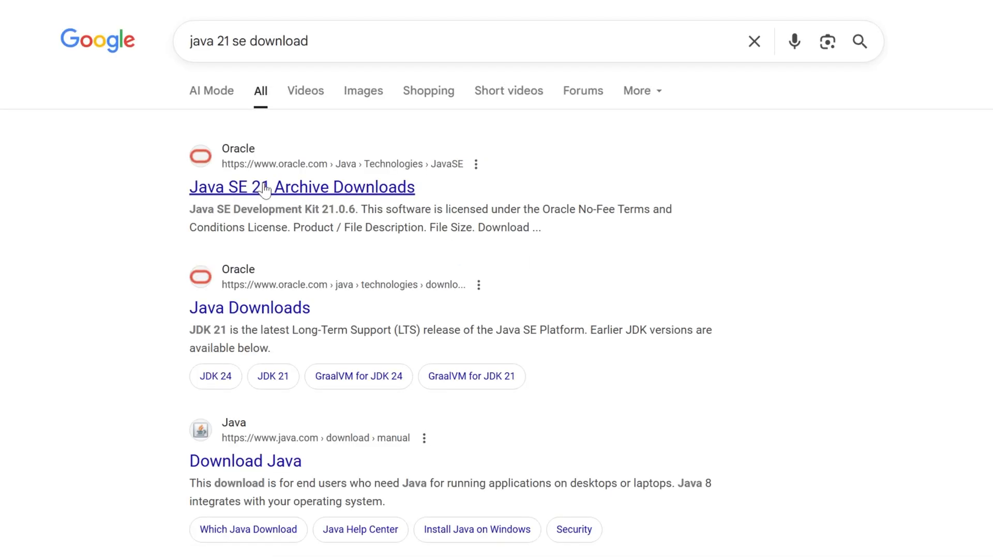
left_click(301, 186)
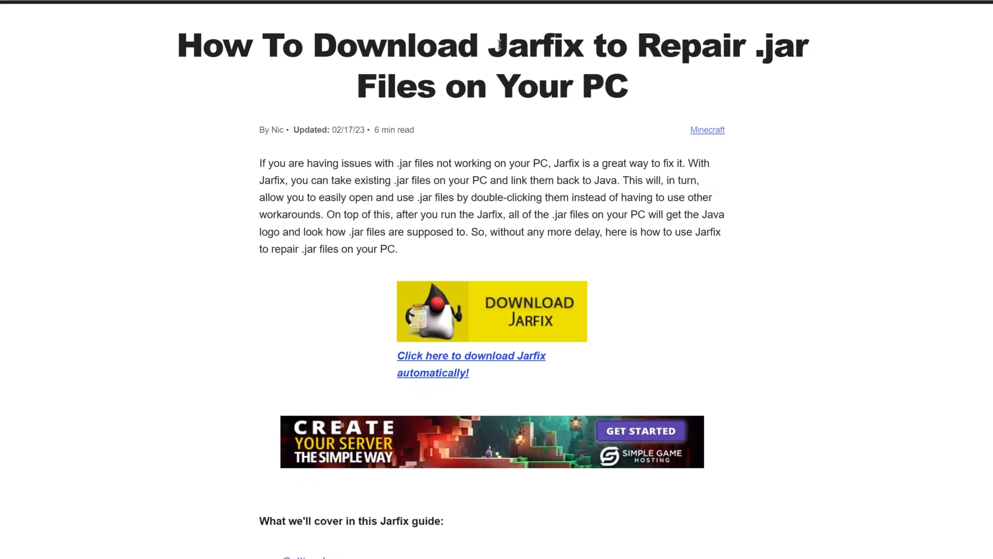
mouse_move(547, 130)
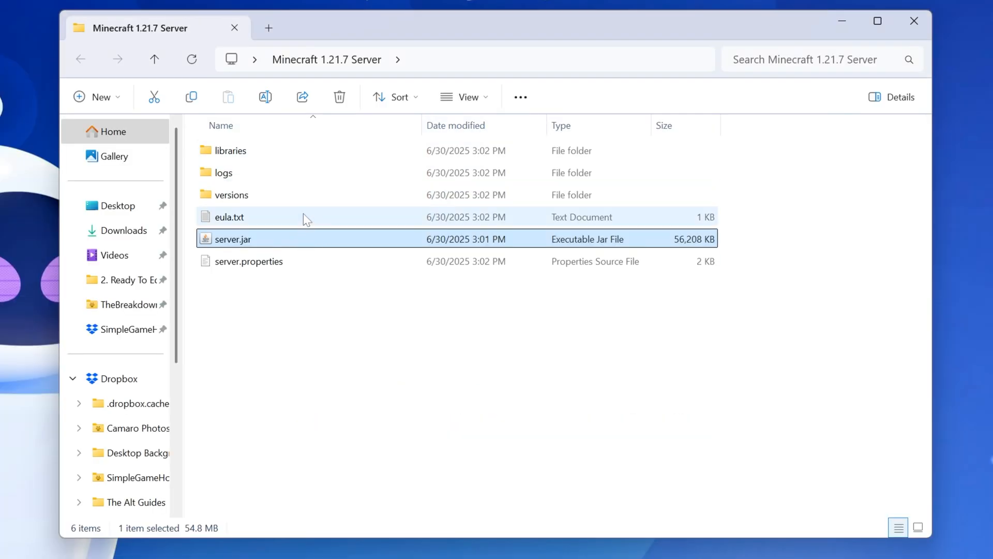
left_click(228, 216)
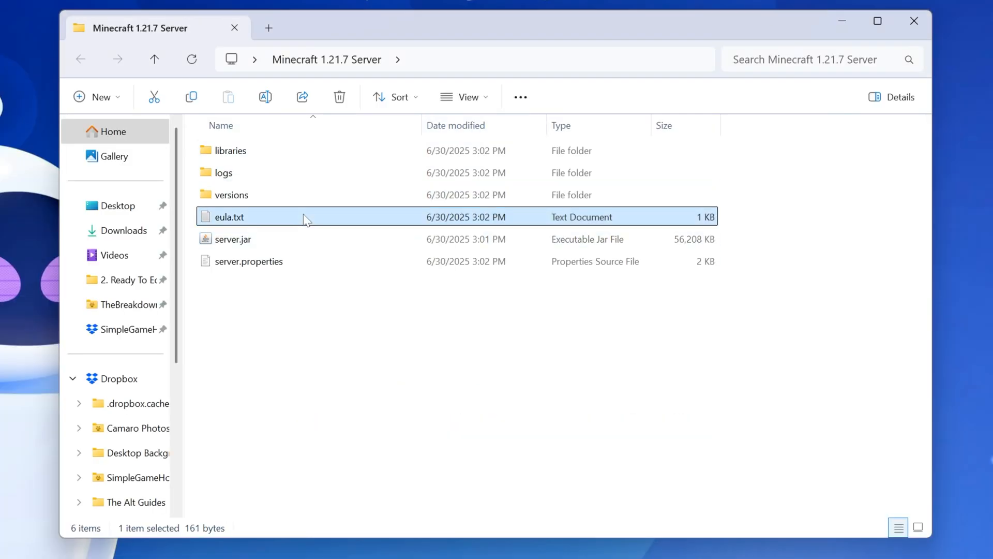
Edit eula.txt to read eula=true, save it and close Notepad
double_click(228, 216)
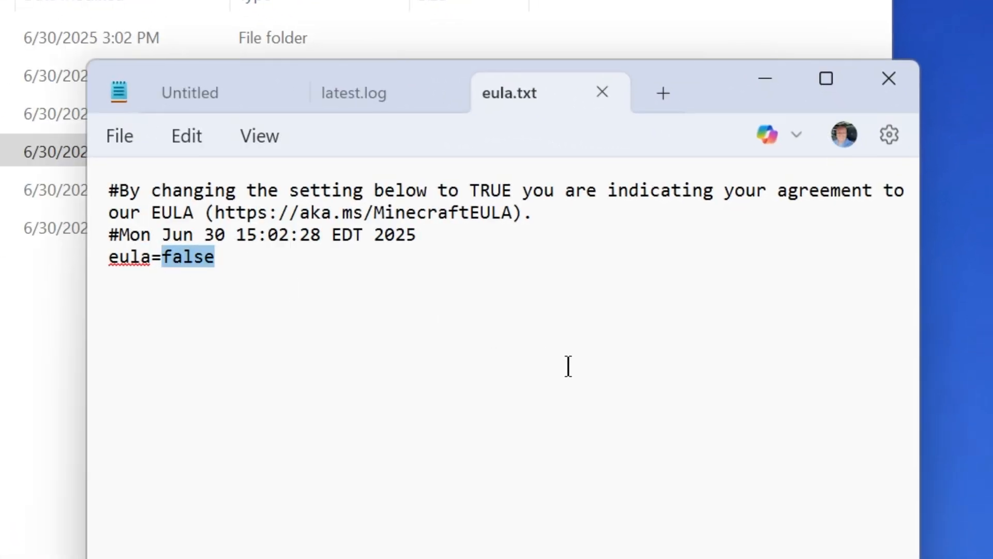
type("true")
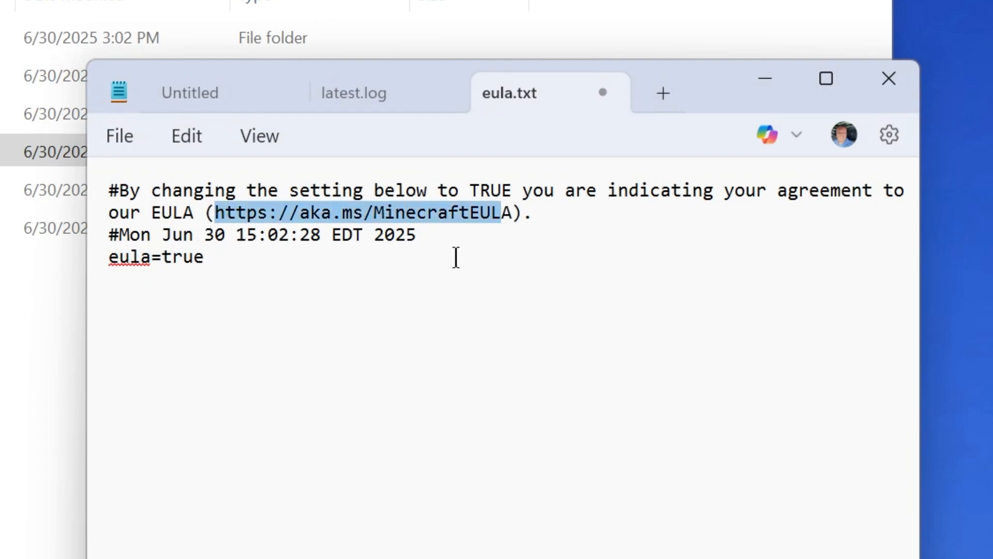
mouse_move(888, 78)
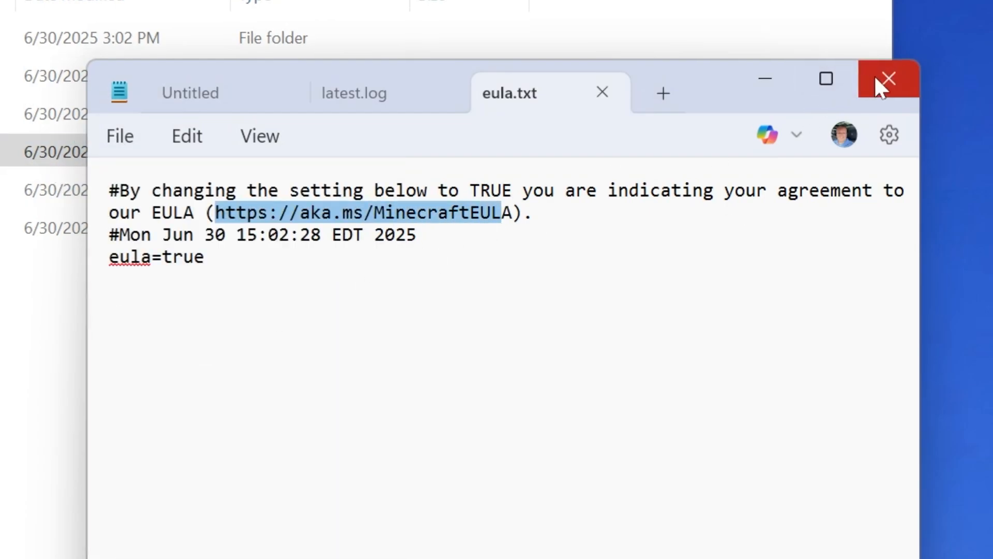
left_click(886, 79)
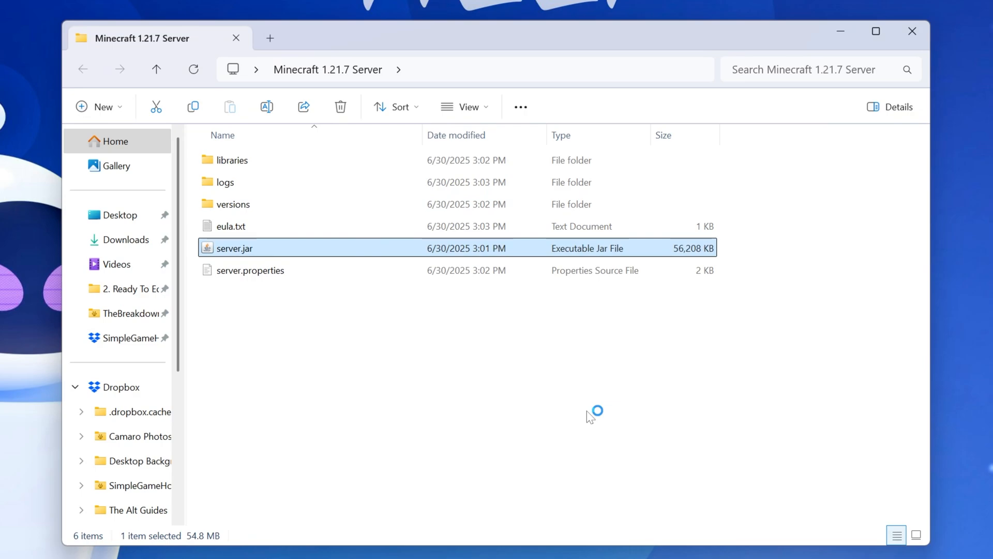
Start the Minecraft server by running server.jar from the server folder
double_click(236, 247)
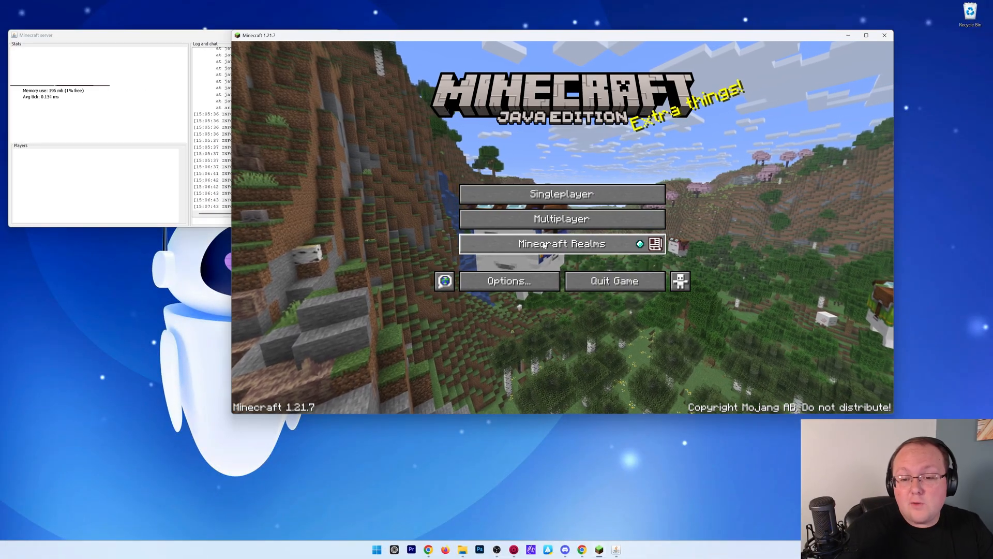
Add a multiplayer server entry with address 'localhost' and save it
left_click(560, 218)
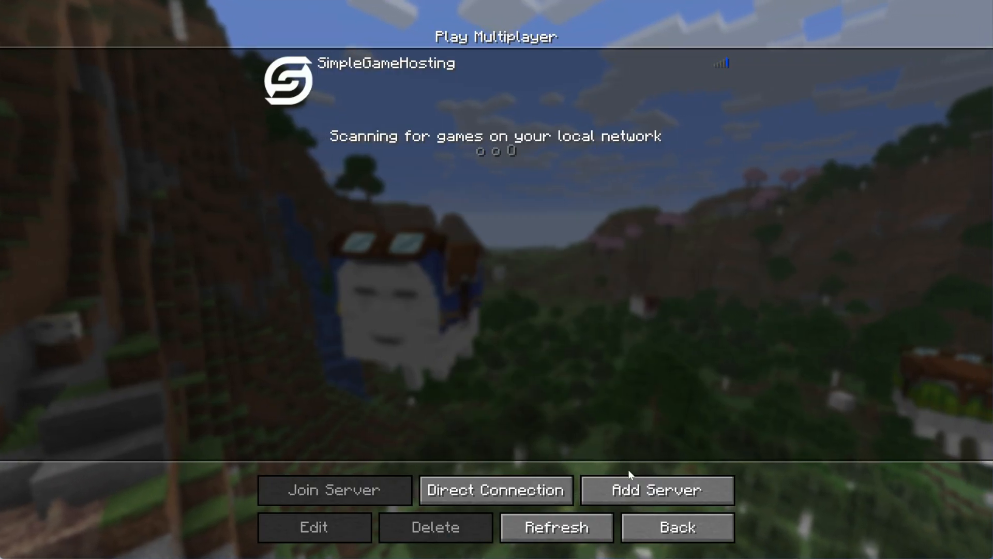
left_click(313, 527)
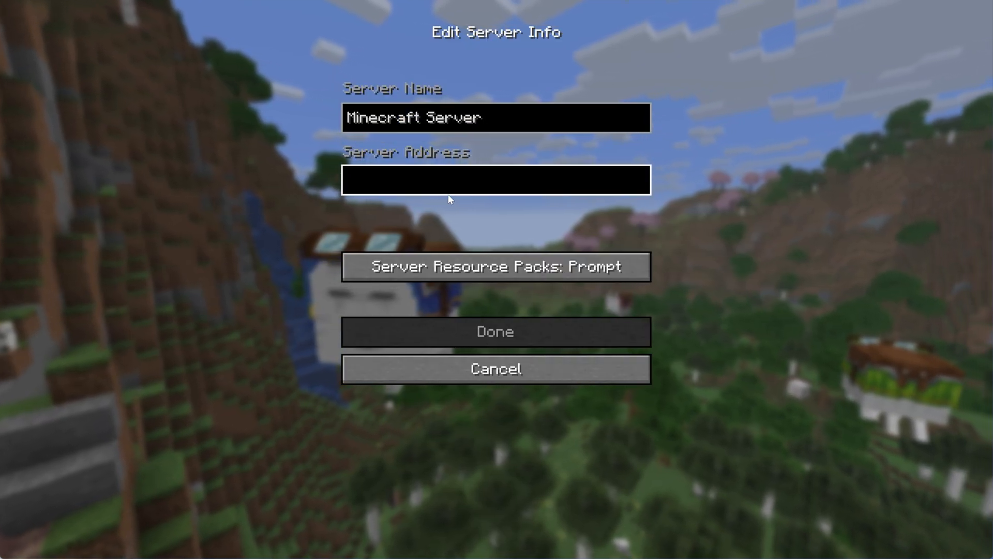
type("local")
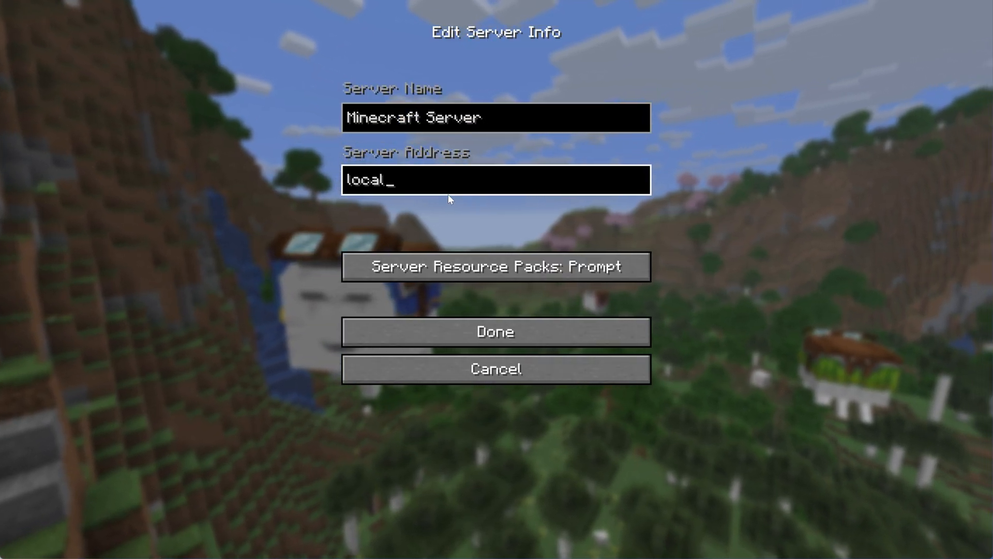
type("host")
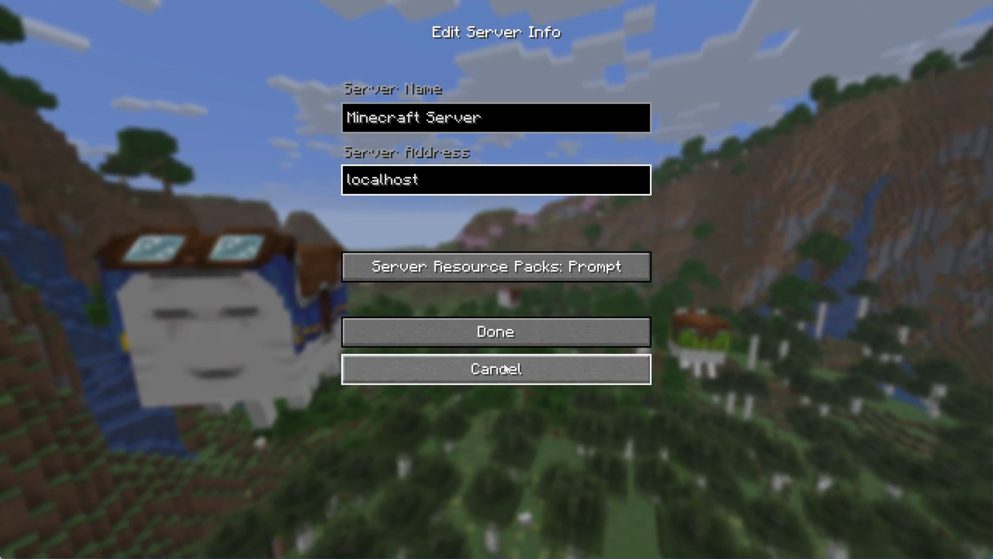
left_click(496, 331)
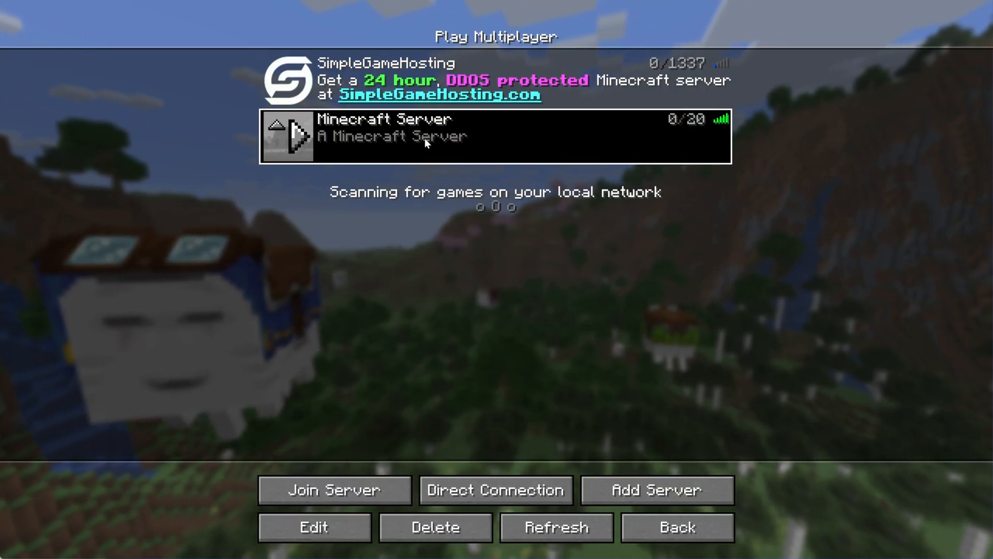